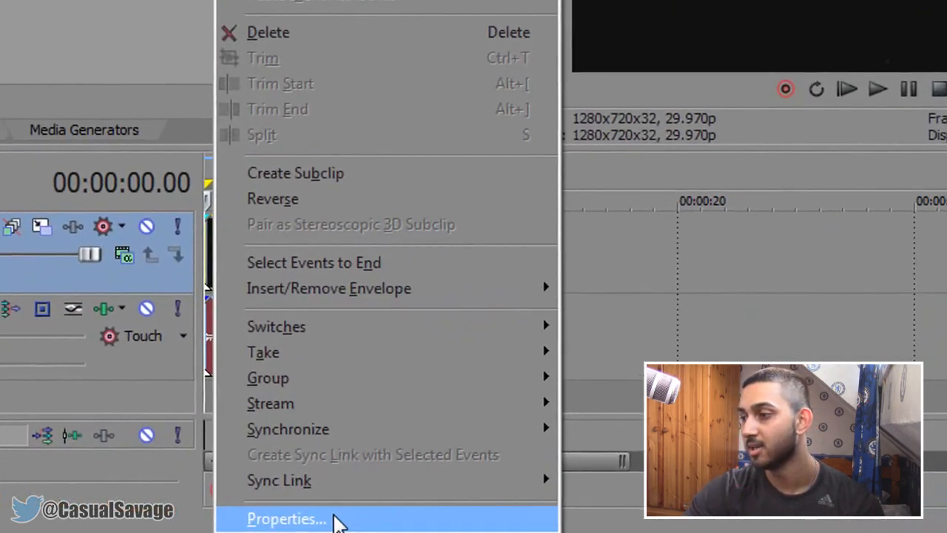
Step: Turn off Maintain aspect ratio and select Disable resample in the INTRO event's properties
click(287, 518)
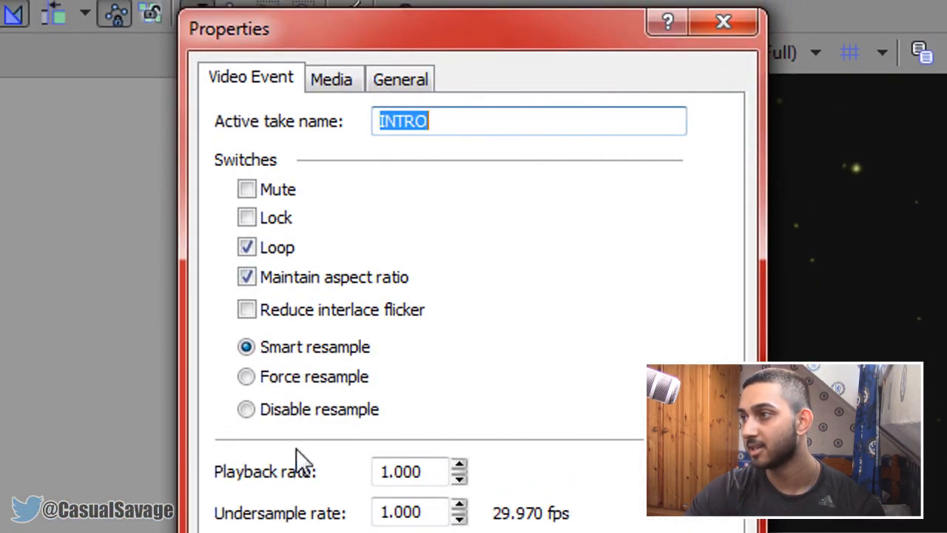
click(246, 409)
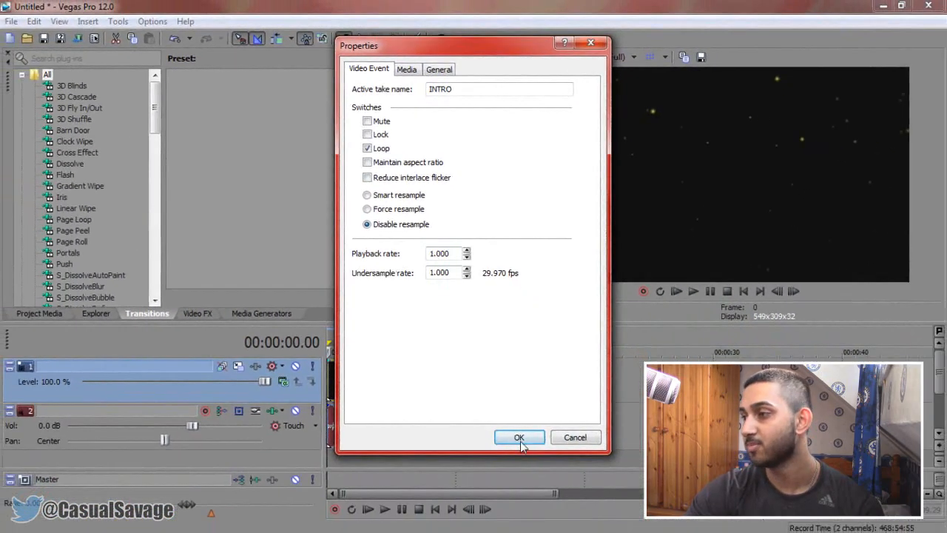
click(518, 436)
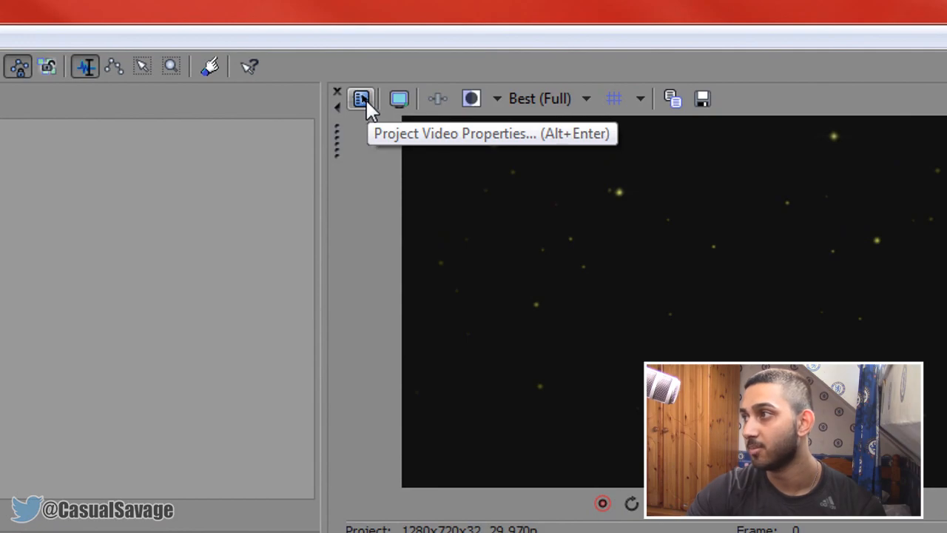
Step: Apply the HD 720-60p template with Best rendering quality as the default for new projects
click(361, 98)
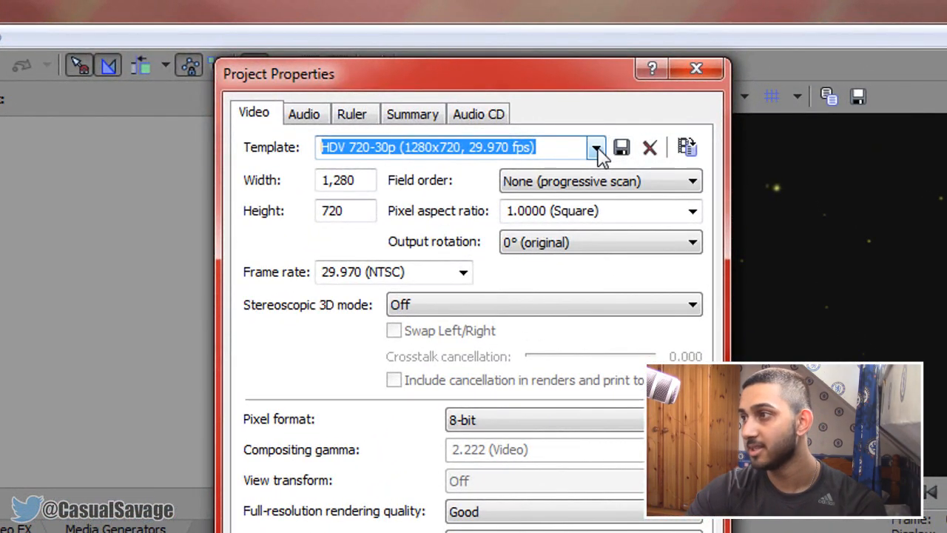
click(596, 146)
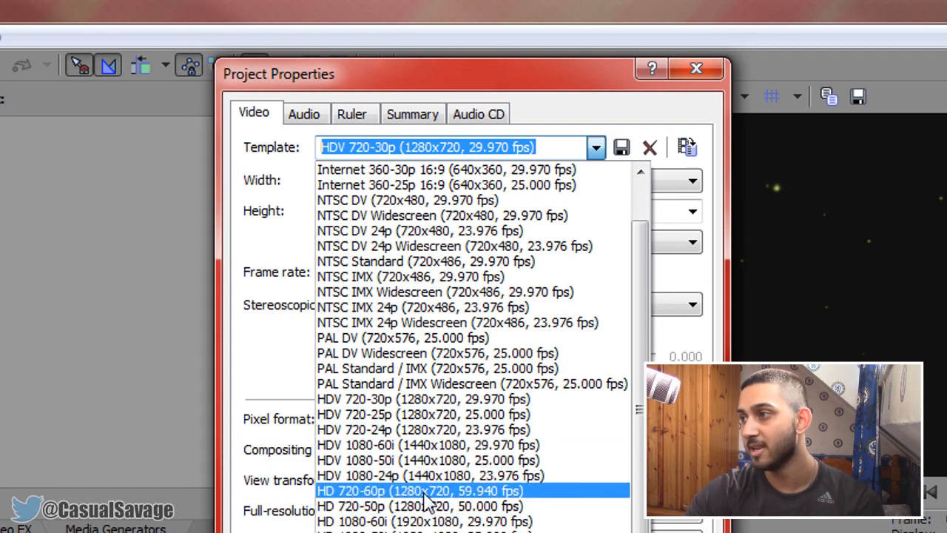
mouse_move(533, 506)
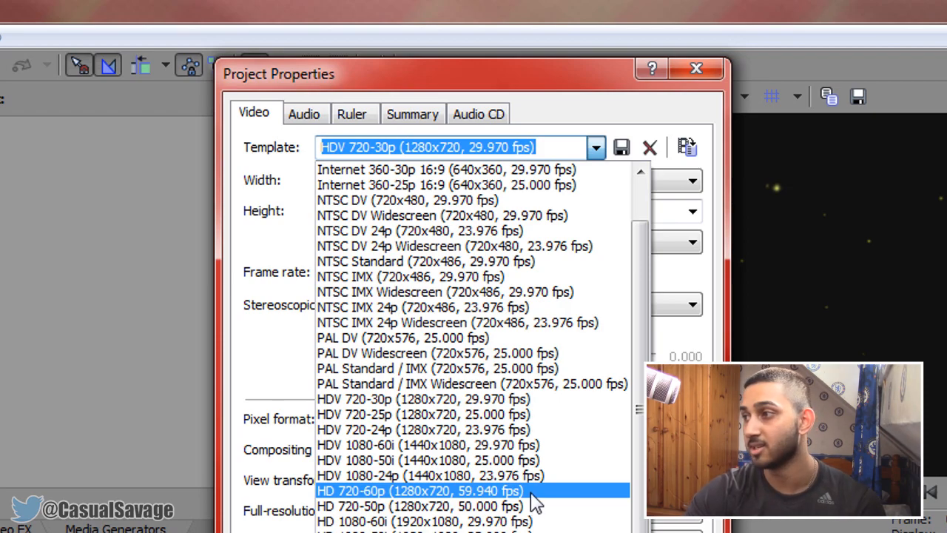
click(424, 491)
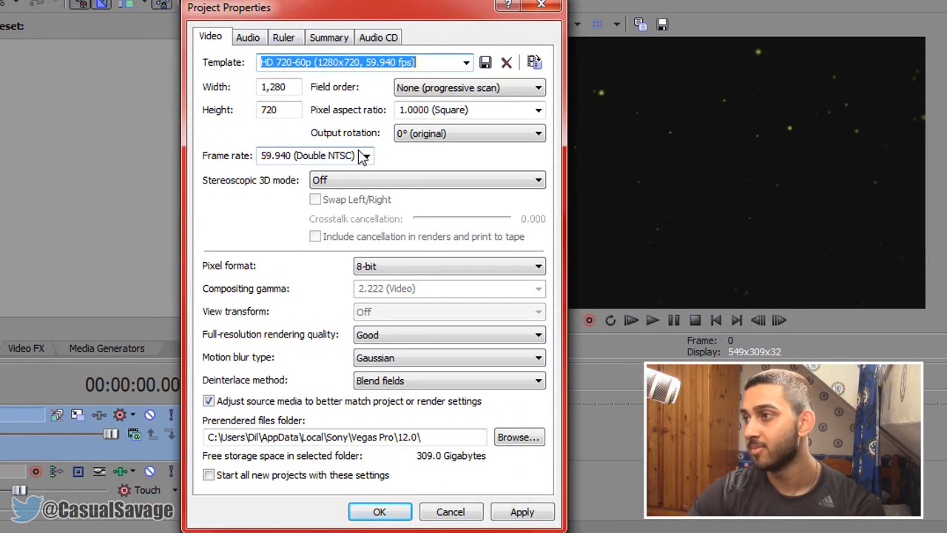
mouse_move(294, 353)
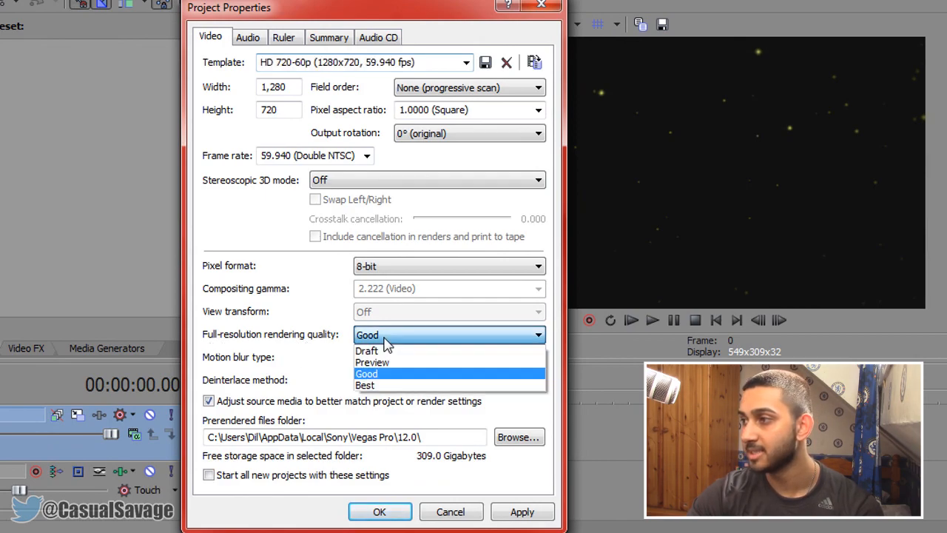
click(365, 385)
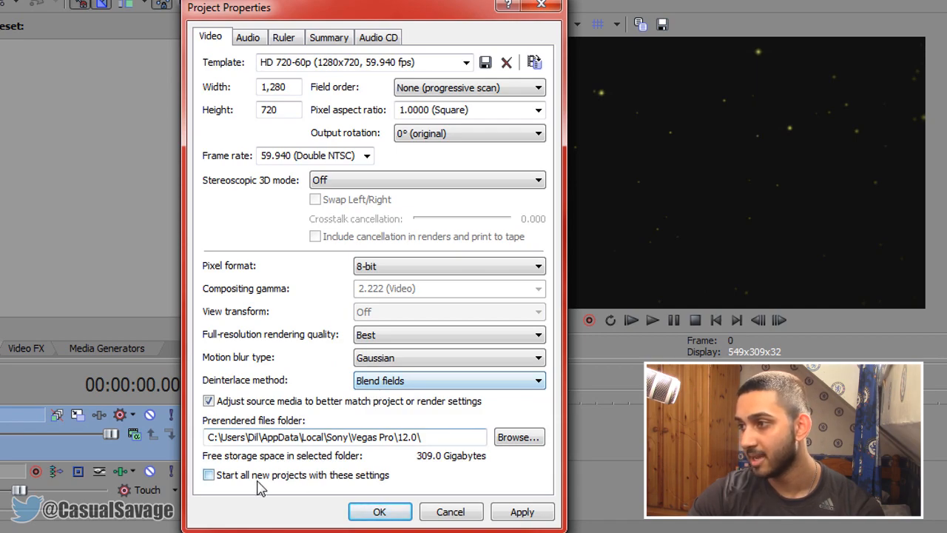
mouse_move(226, 487)
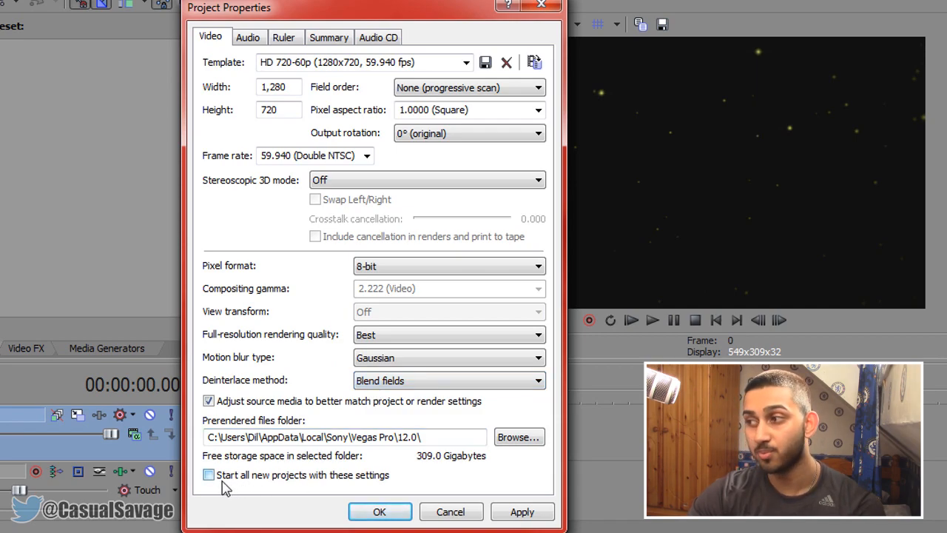
click(209, 474)
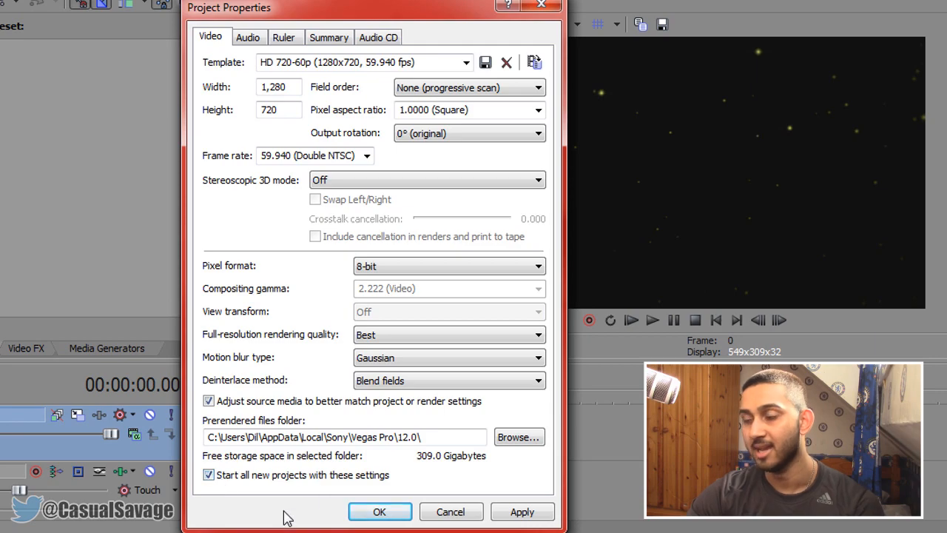
mouse_move(306, 508)
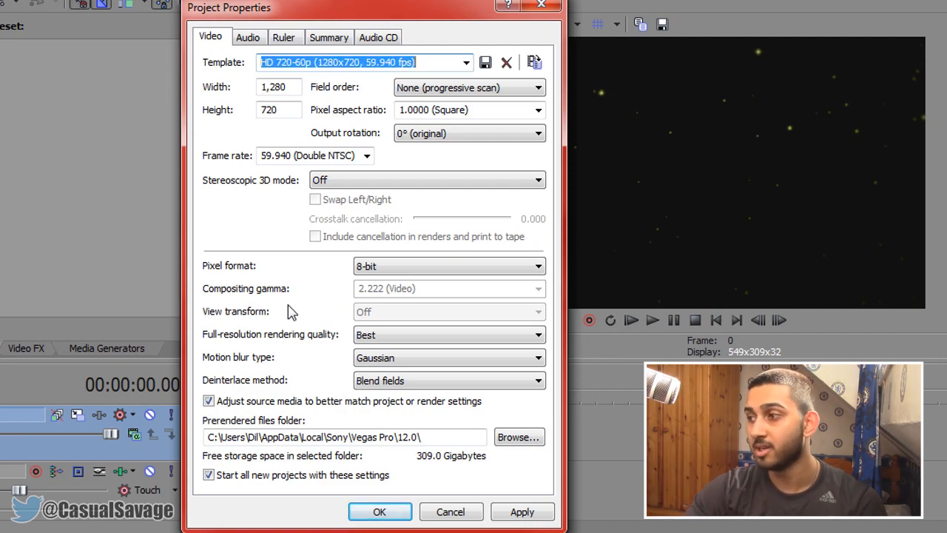
Step: Set audio resample and stretch quality to Best and confirm the project properties
click(248, 37)
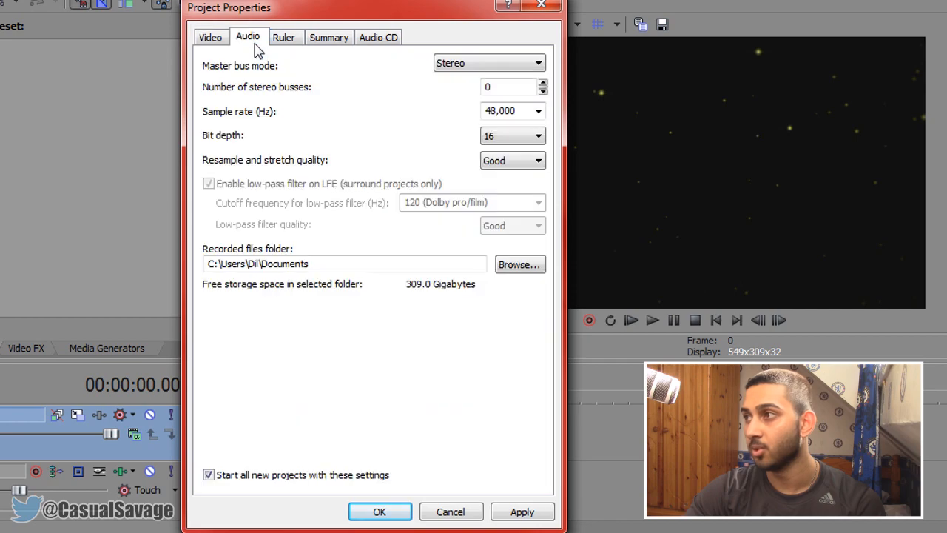
mouse_move(280, 172)
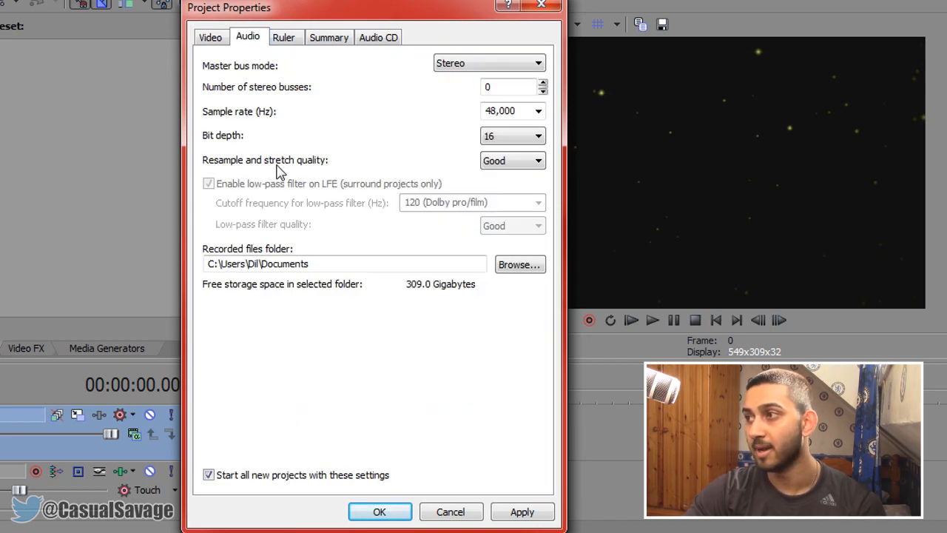
click(512, 161)
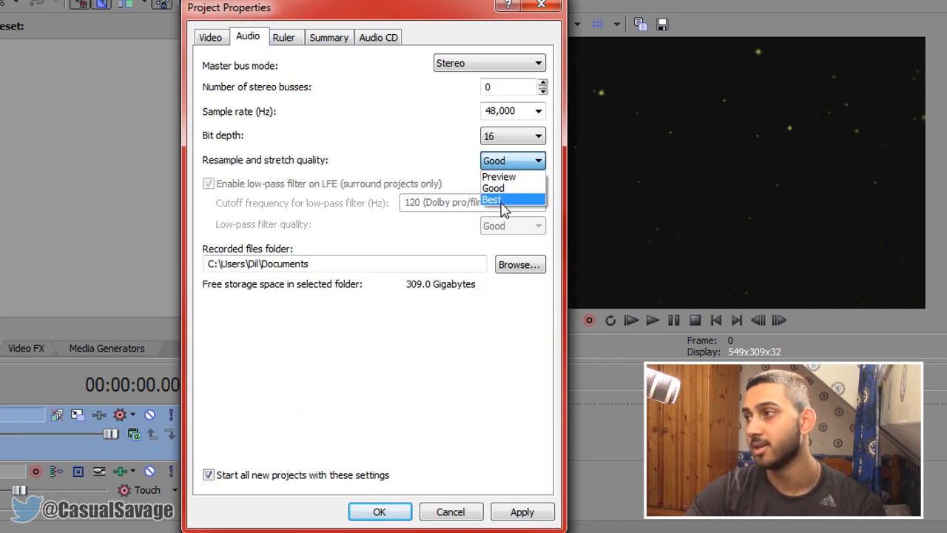
click(211, 37)
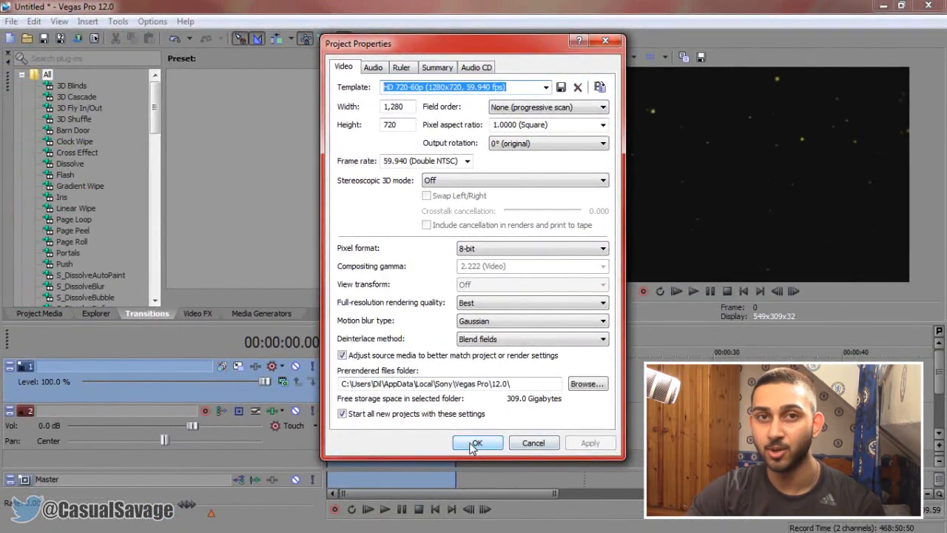
click(477, 442)
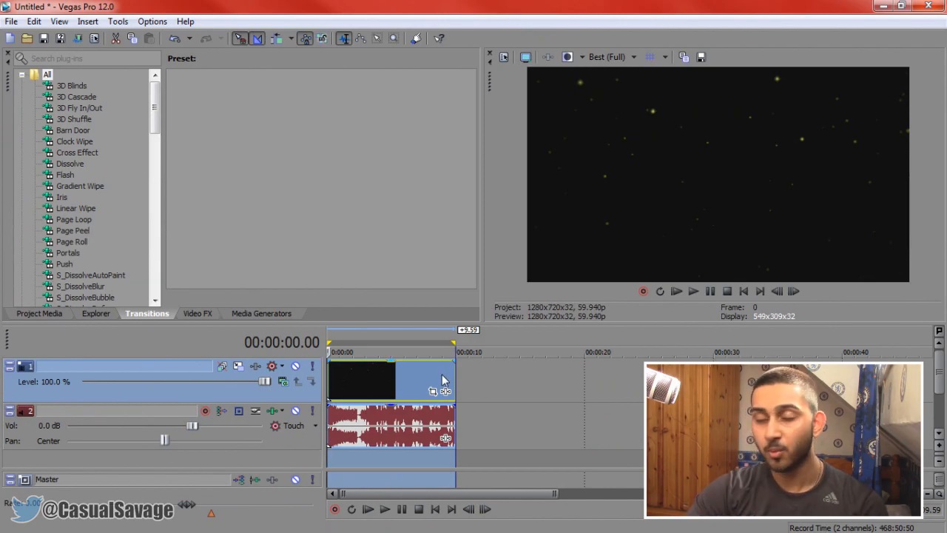
mouse_move(610, 57)
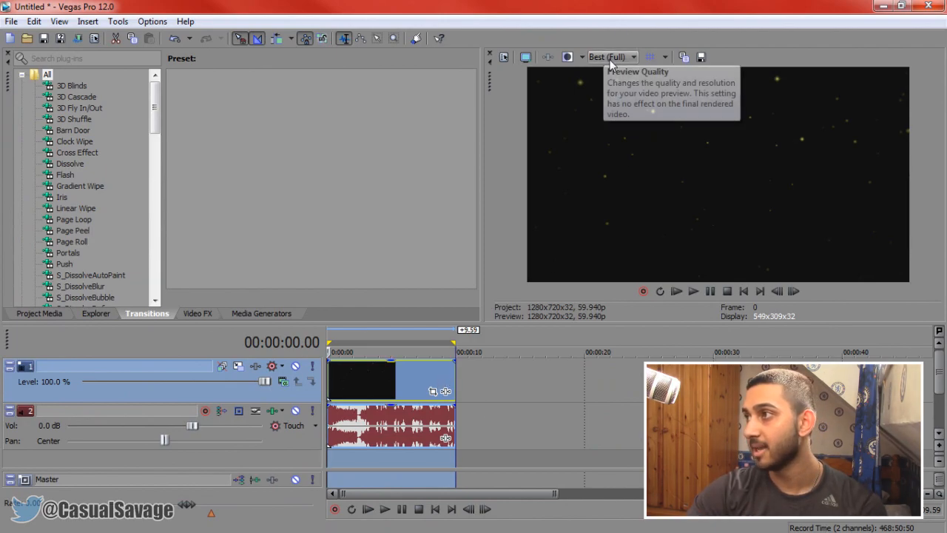
click(633, 57)
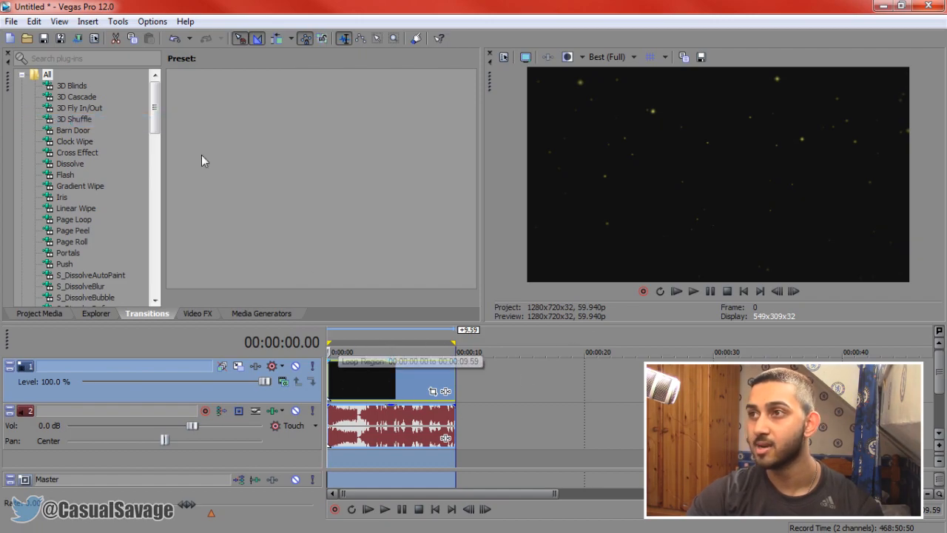
Step: From File > Render As, select the 6 Mbps HD 720-30p Windows Media Video format
click(11, 20)
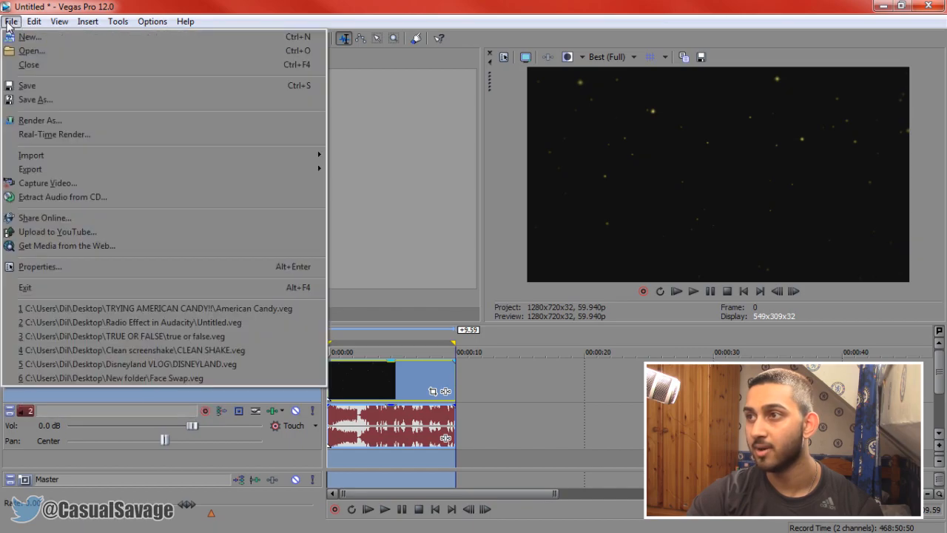
click(40, 120)
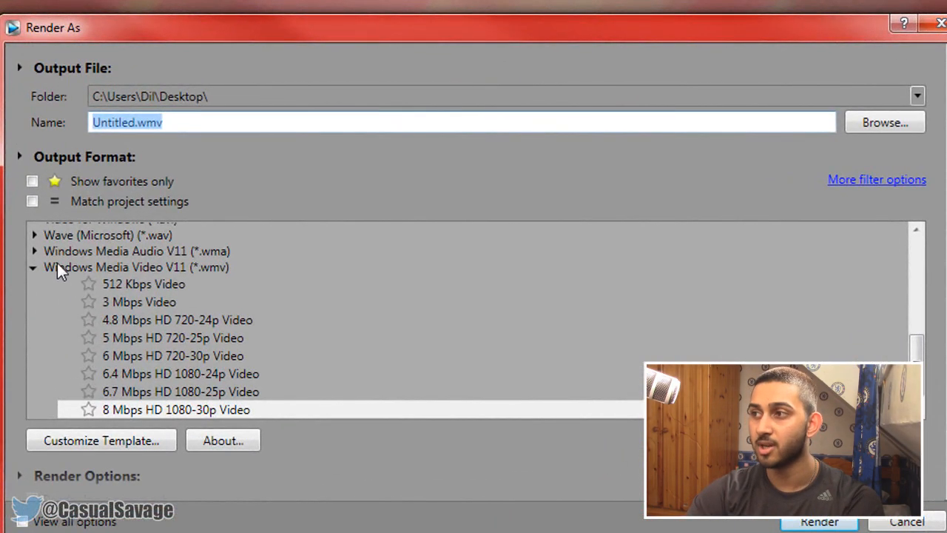
mouse_move(172, 362)
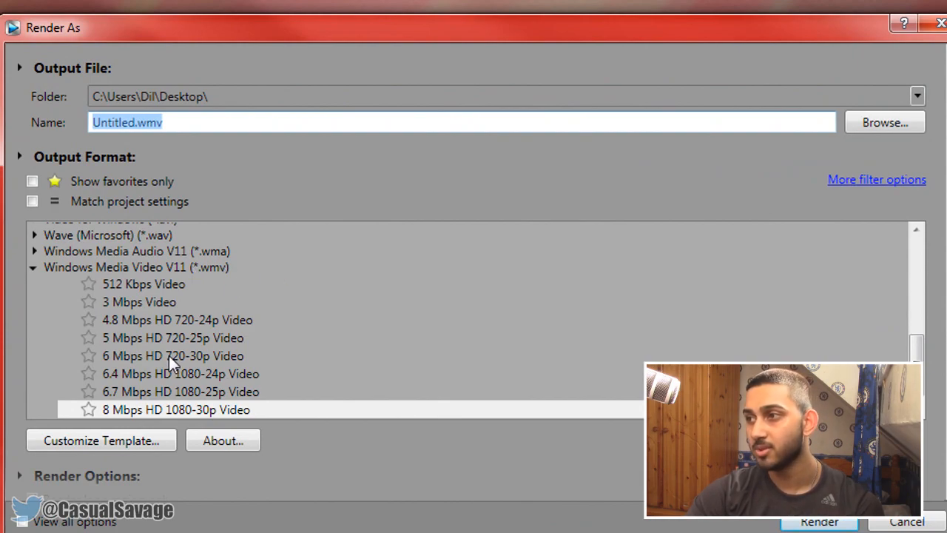
click(173, 356)
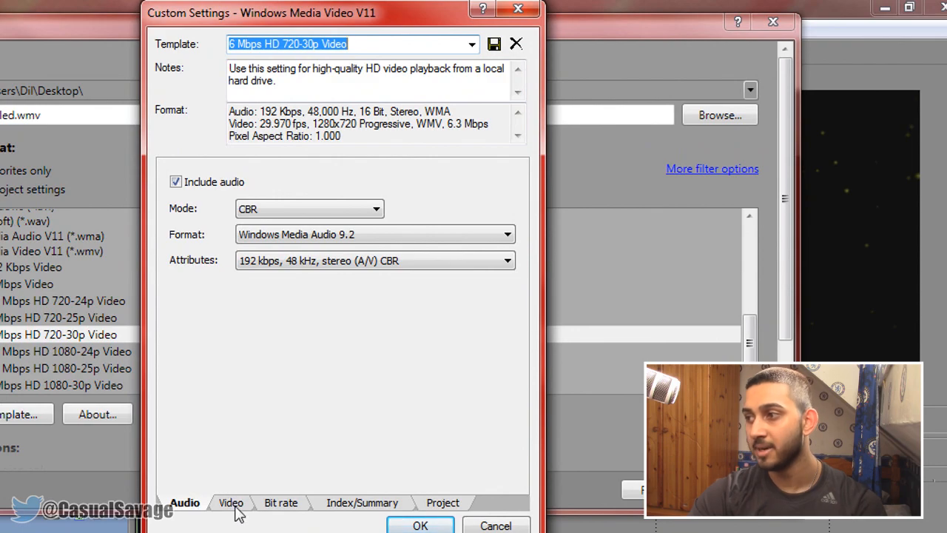
Step: Change the template's video frame rate to 59.94 (Double NTSC)
click(231, 502)
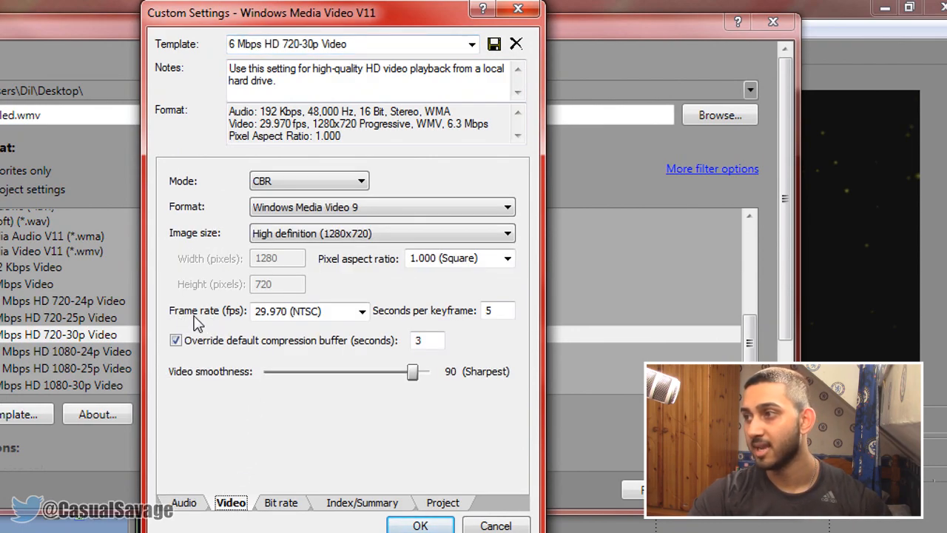
mouse_move(302, 372)
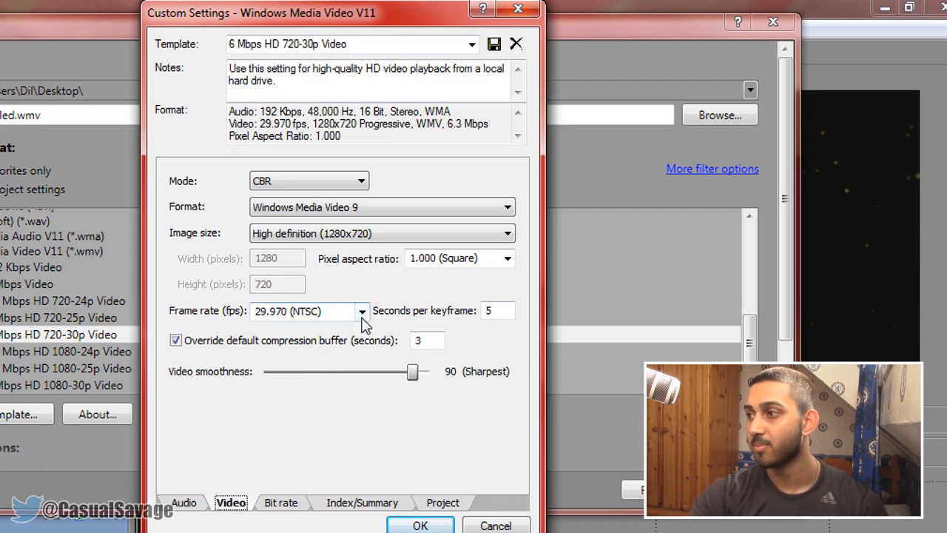
click(362, 310)
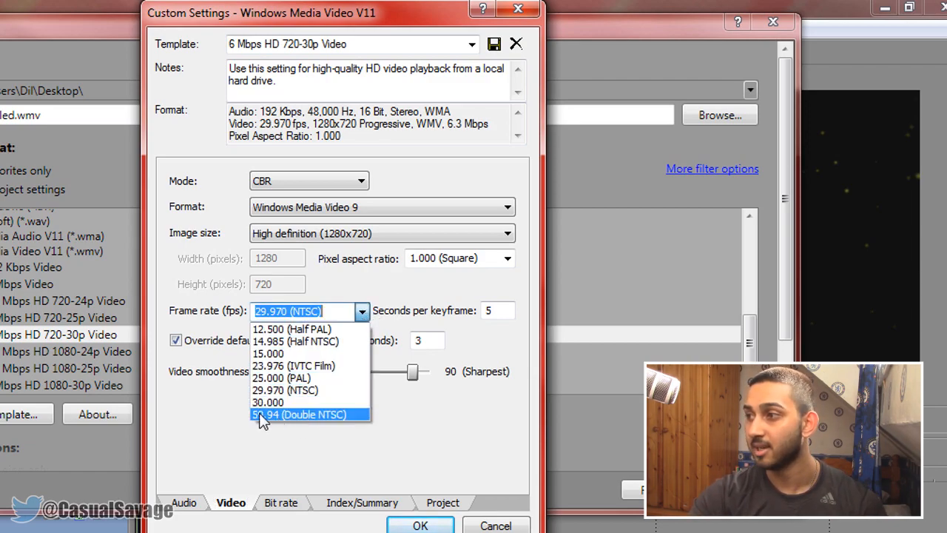
click(298, 415)
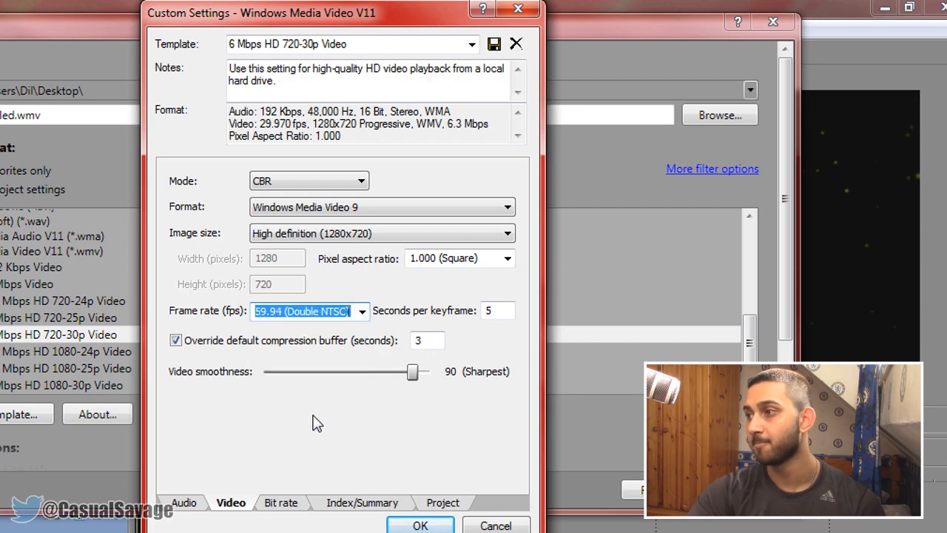
mouse_move(447, 511)
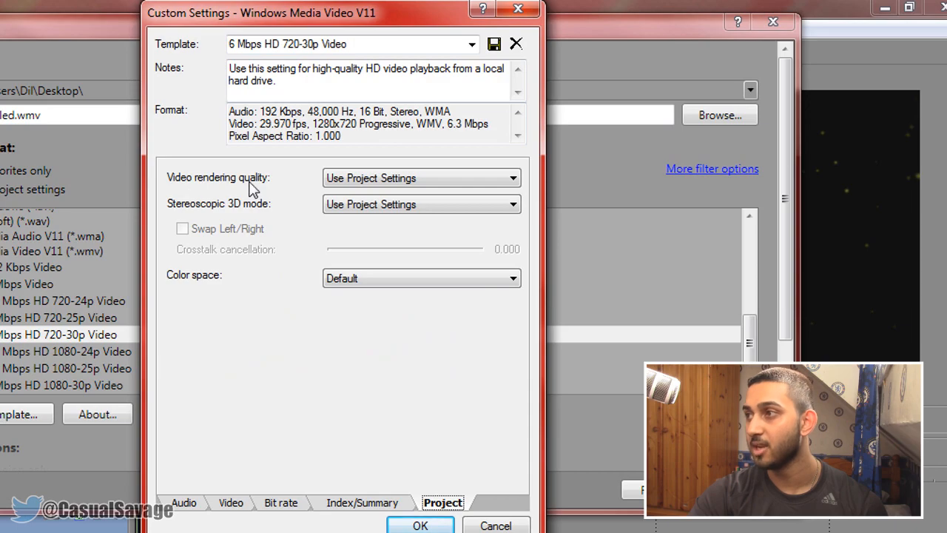
Step: Set video rendering quality to Best and save the template as '720 60FPS'
click(421, 178)
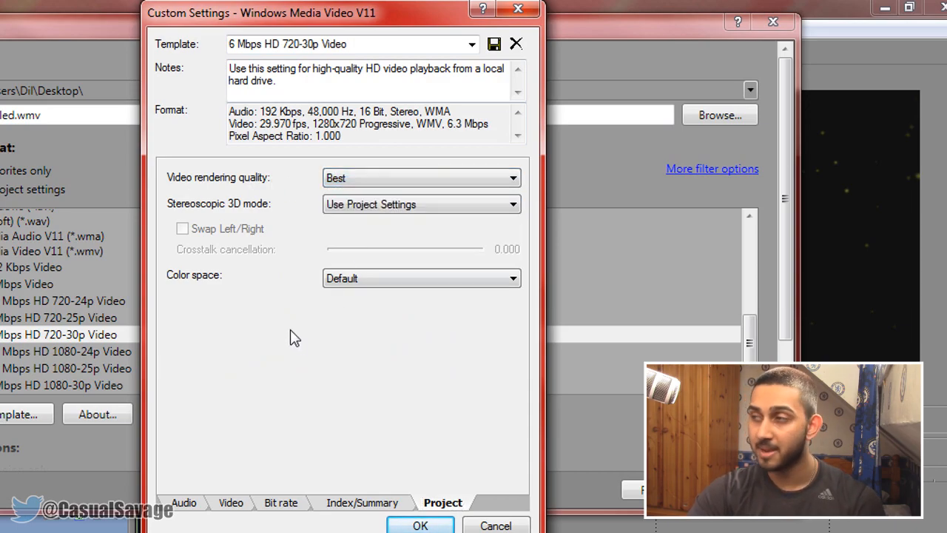
mouse_move(220, 356)
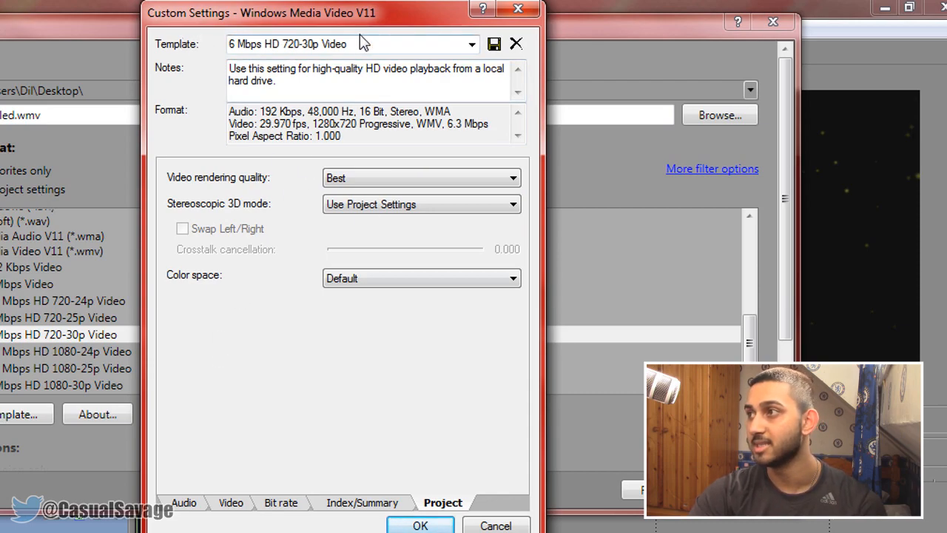
triple_click(348, 44)
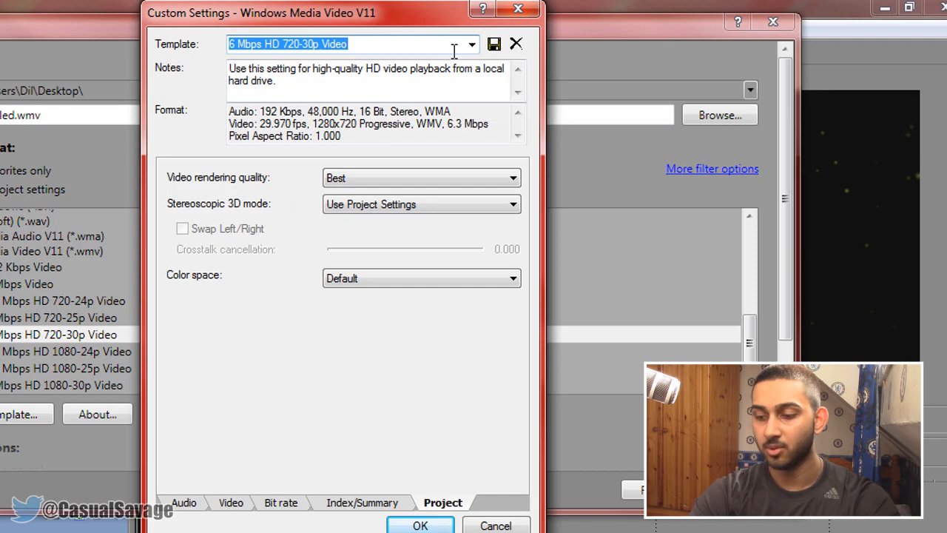
text(720 6)
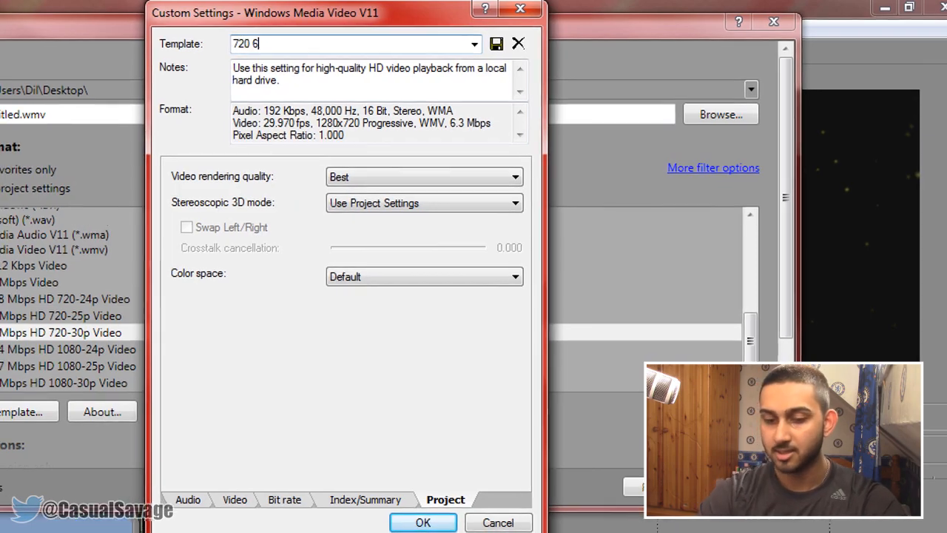
text(0FPS)
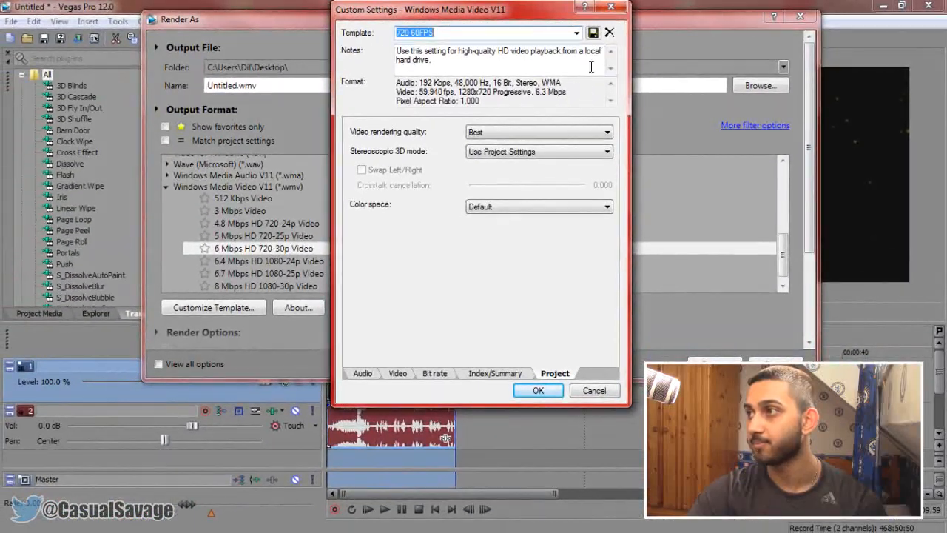
click(538, 390)
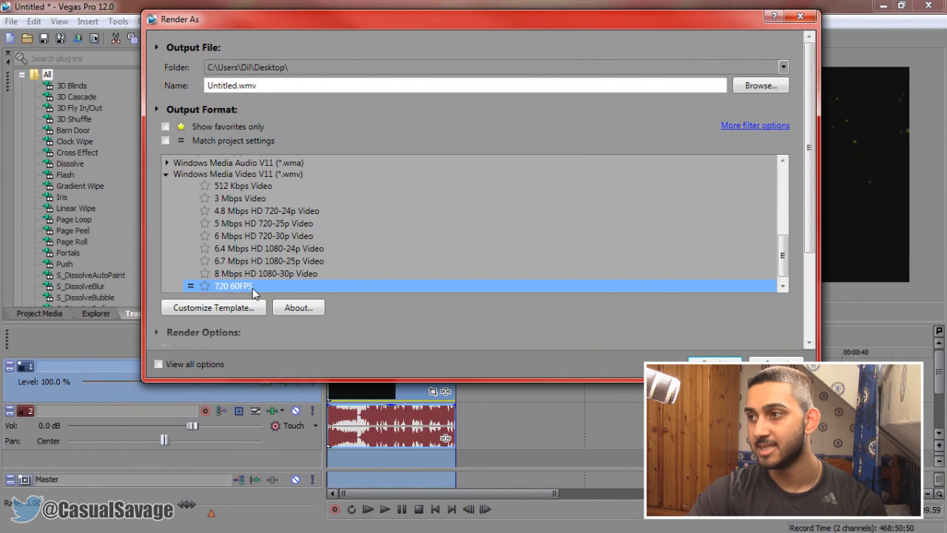
mouse_move(267, 291)
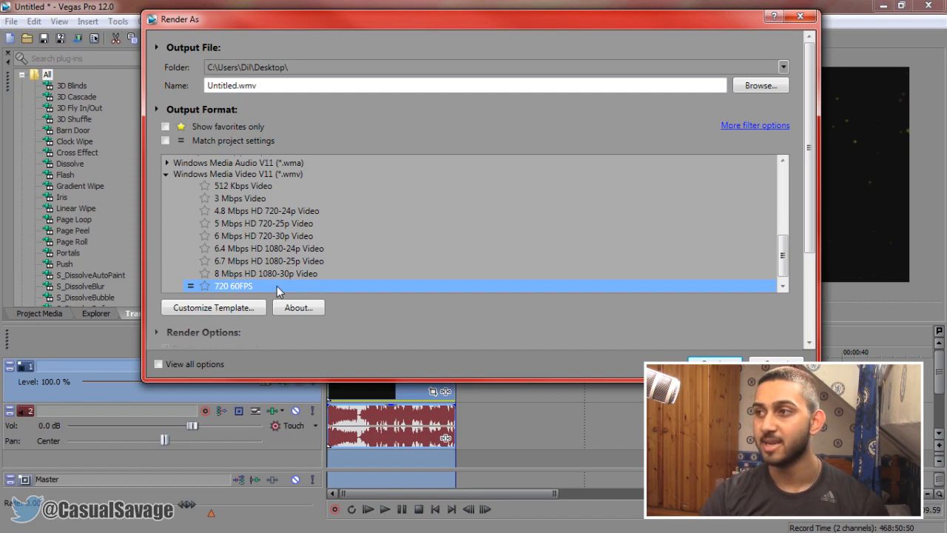
mouse_move(202, 291)
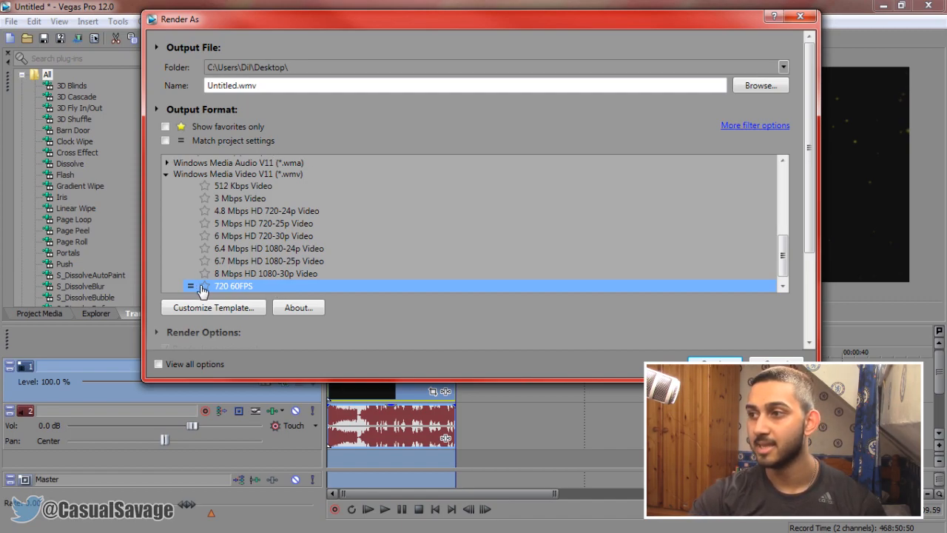
mouse_move(674, 330)
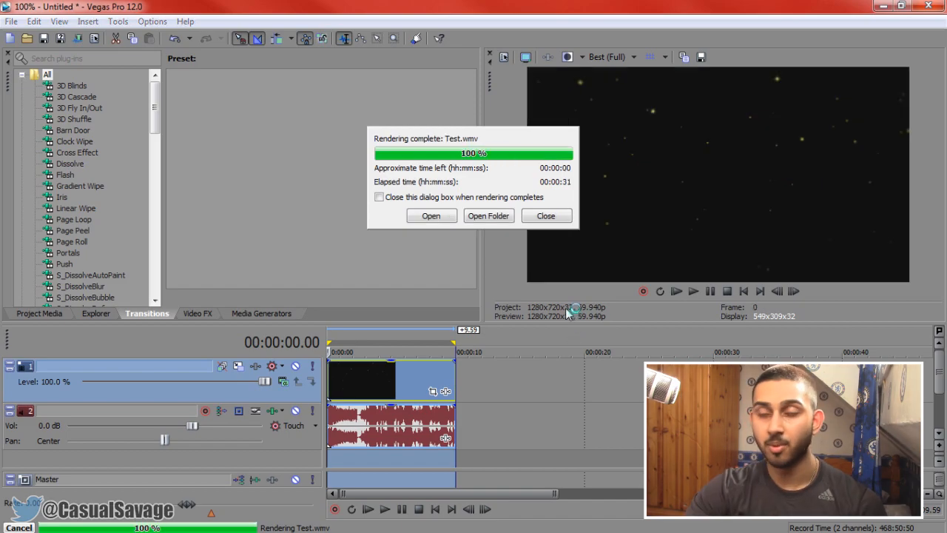
Step: Dismiss the Rendering complete notice after Test.wmv finishes rendering
click(546, 215)
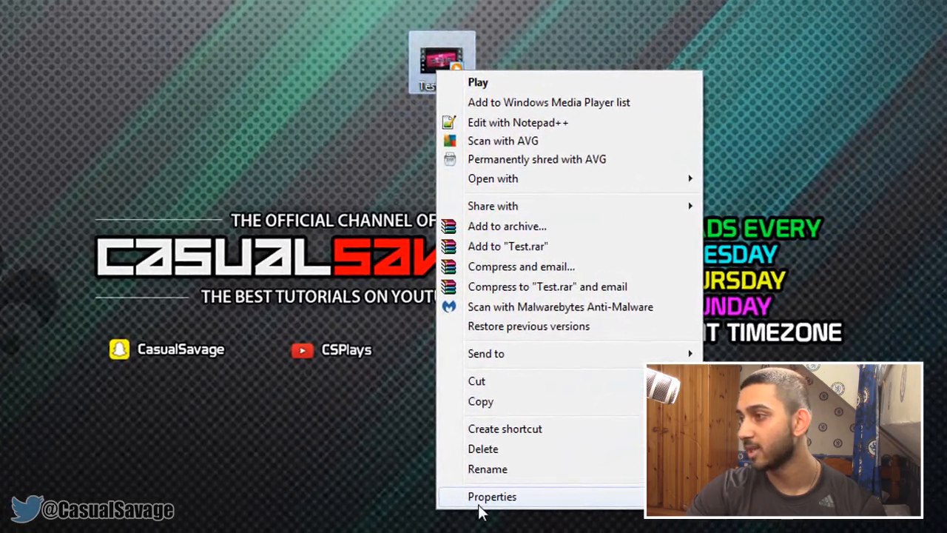
Step: Open Test.wmv's properties and scroll to the video details showing 1280x720 at 59 fps
click(492, 497)
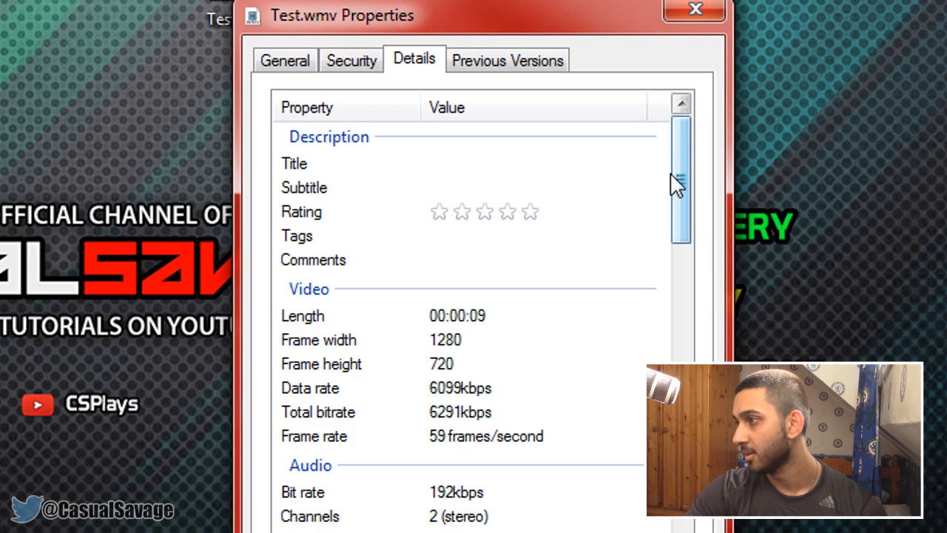
scroll(down, 3)
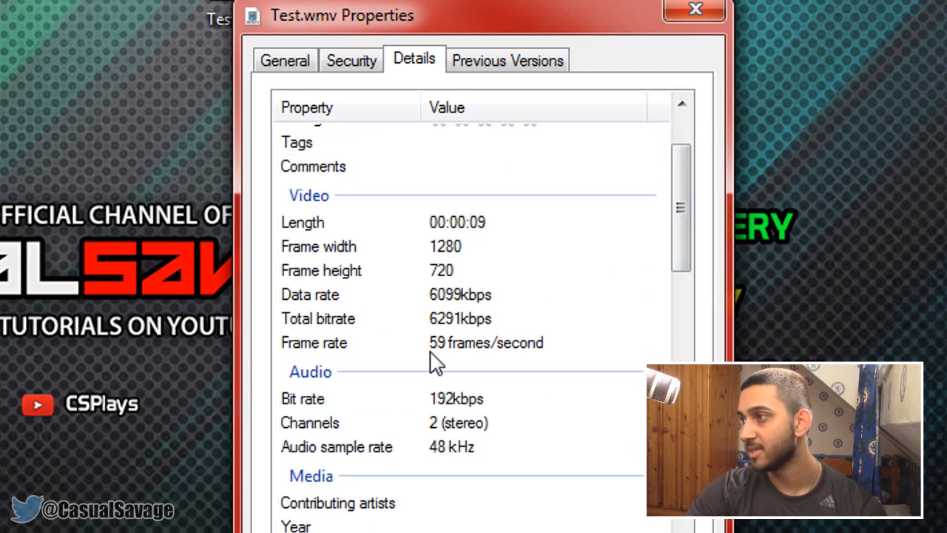